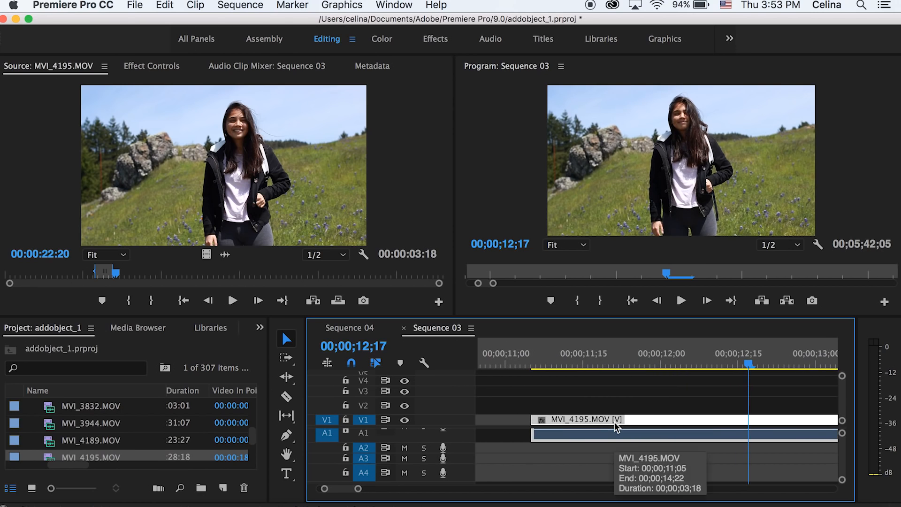
mouse_move(192, 333)
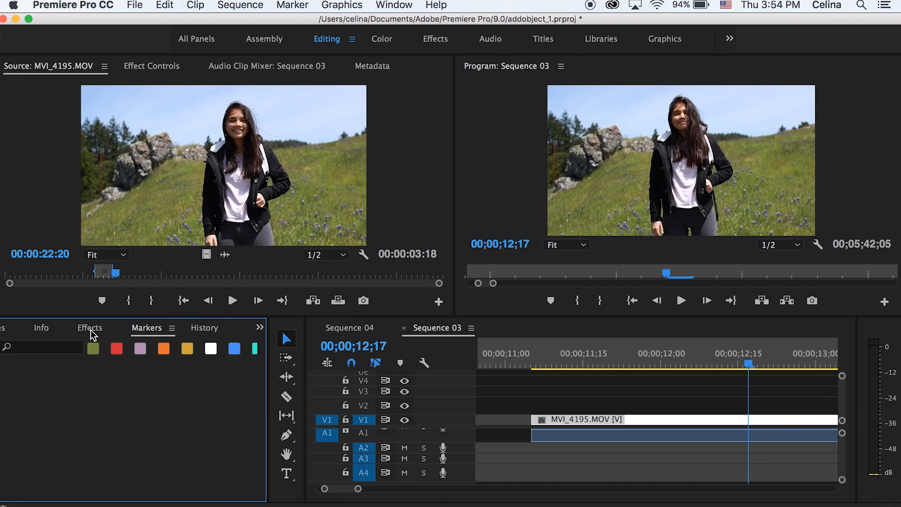
Search the Effects panel for 'rgb' to find Color Balance (RGB).
left_click(89, 328)
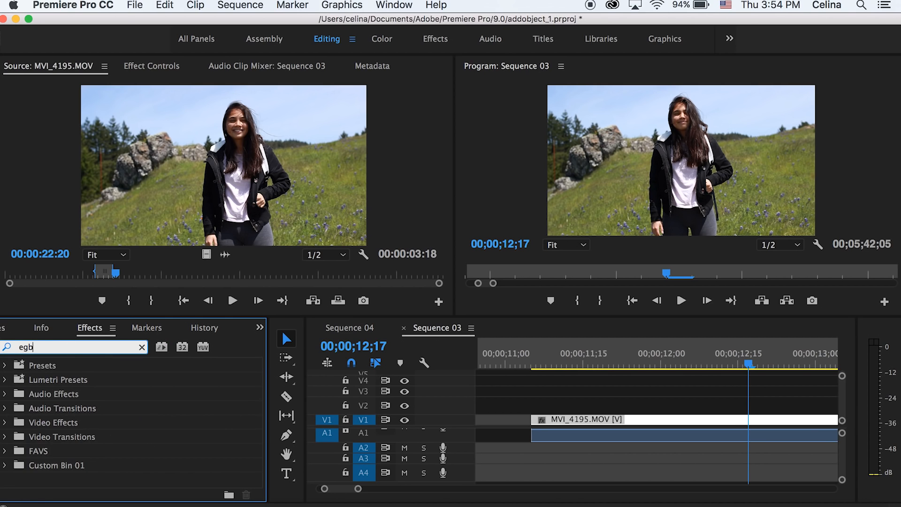
type("r")
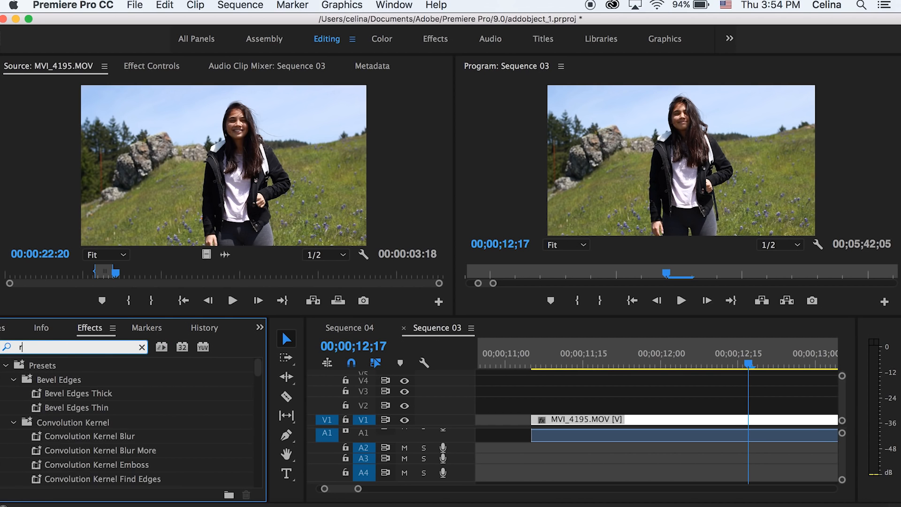
type("rgb")
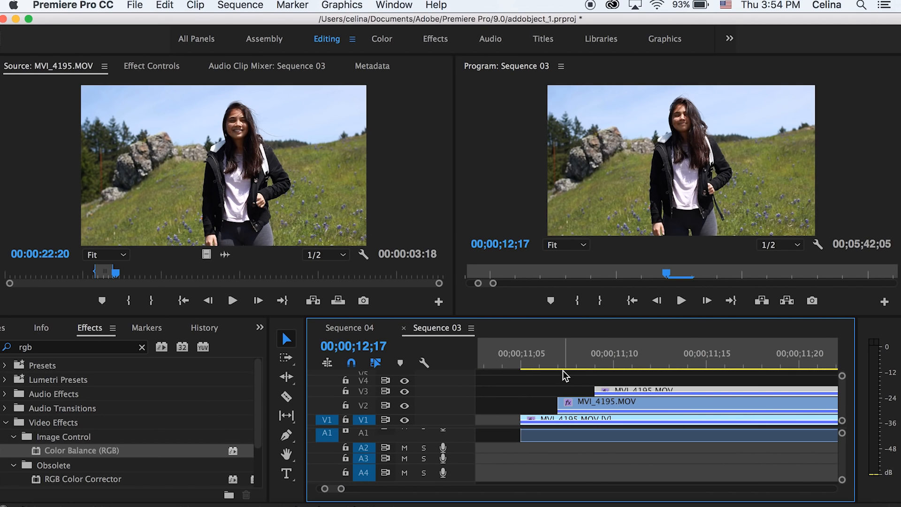
mouse_move(560, 380)
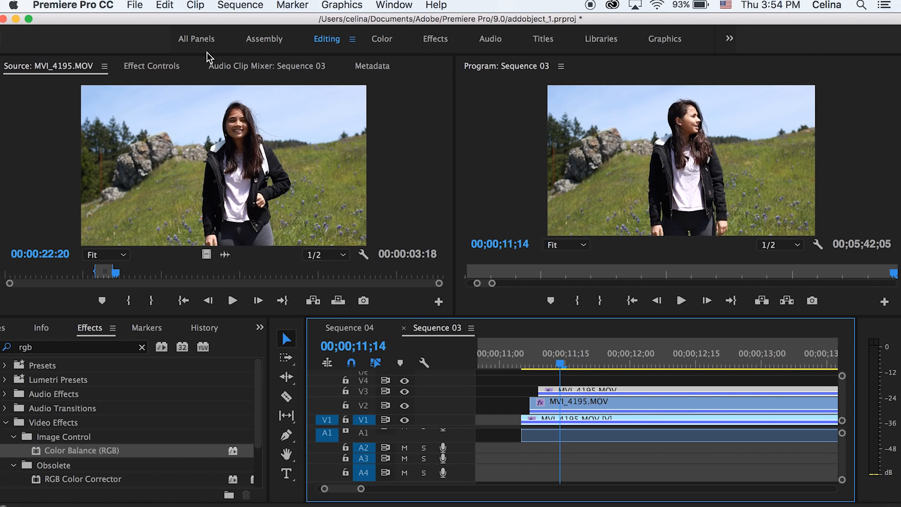
Set Color Balance (RGB) Red and Green to 0 on the V2 clip copy.
left_click(152, 65)
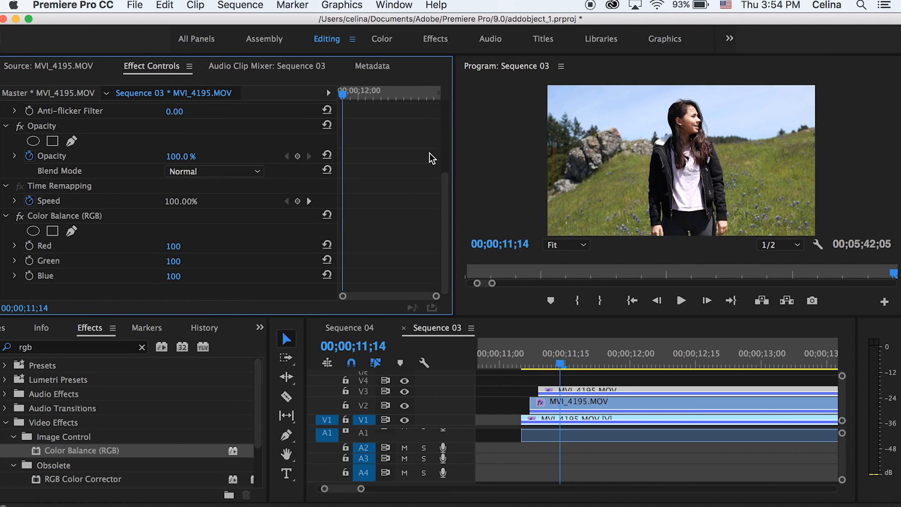
mouse_move(303, 240)
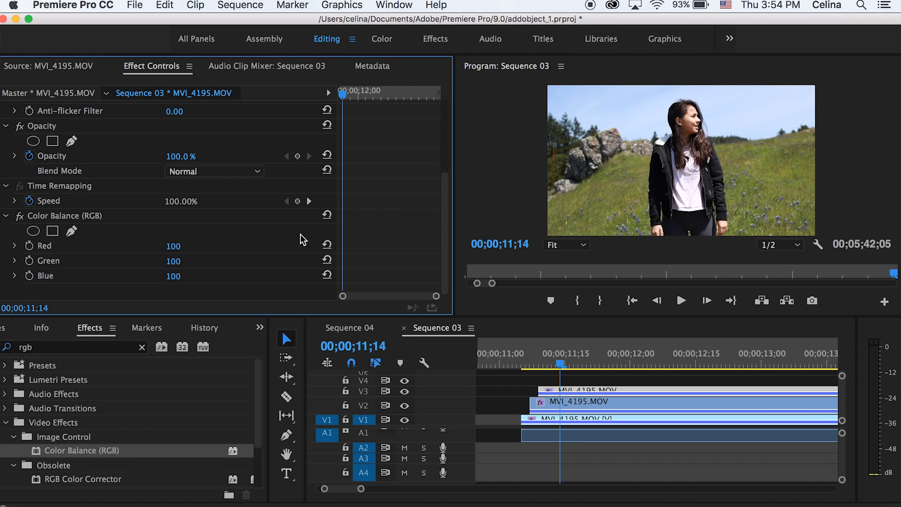
double_click(174, 246)
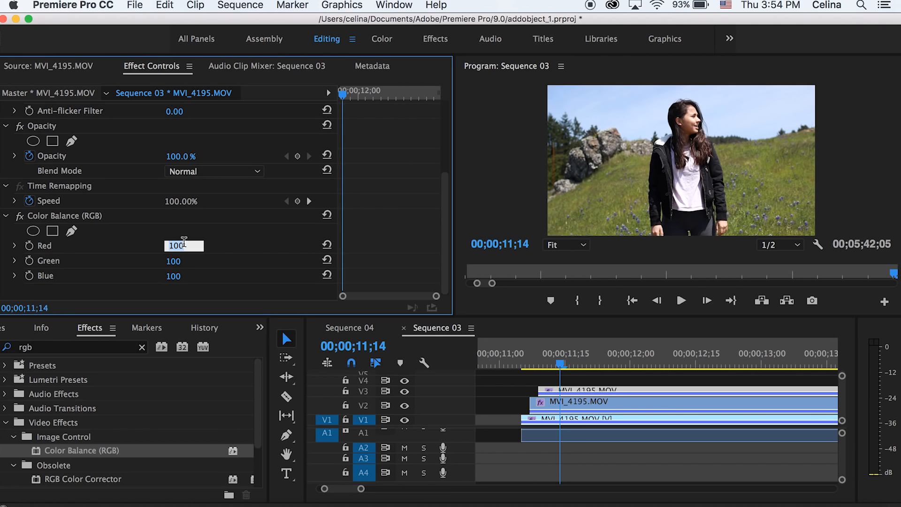
type("0")
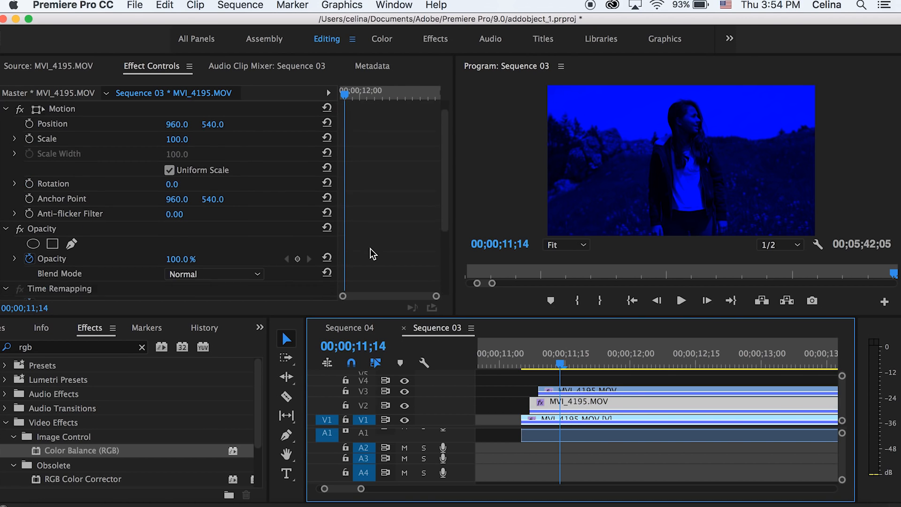
scroll("down", 3)
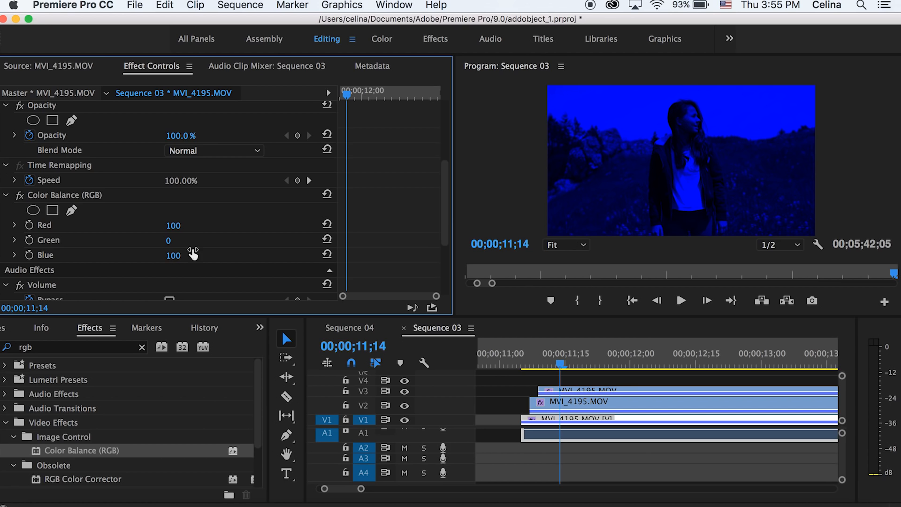
type("0")
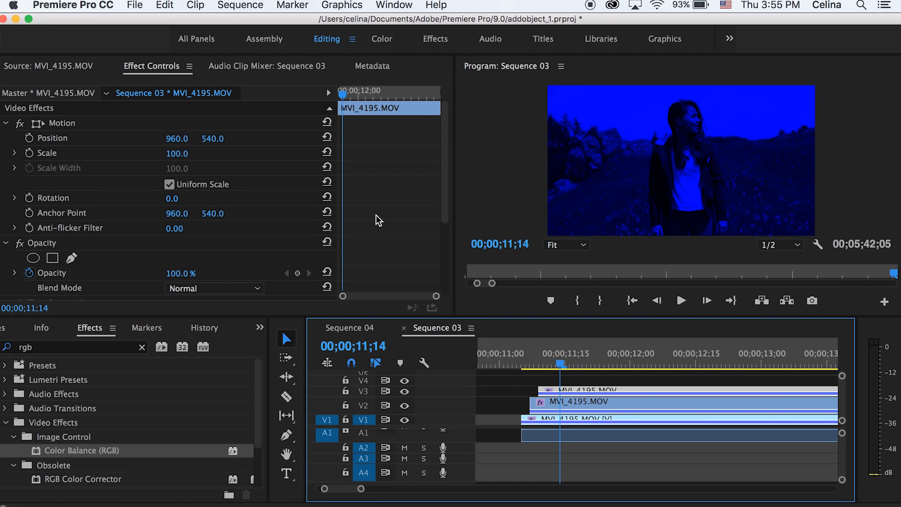
Give the blue clip copy a brightening blend mode such as Screen.
left_click(212, 288)
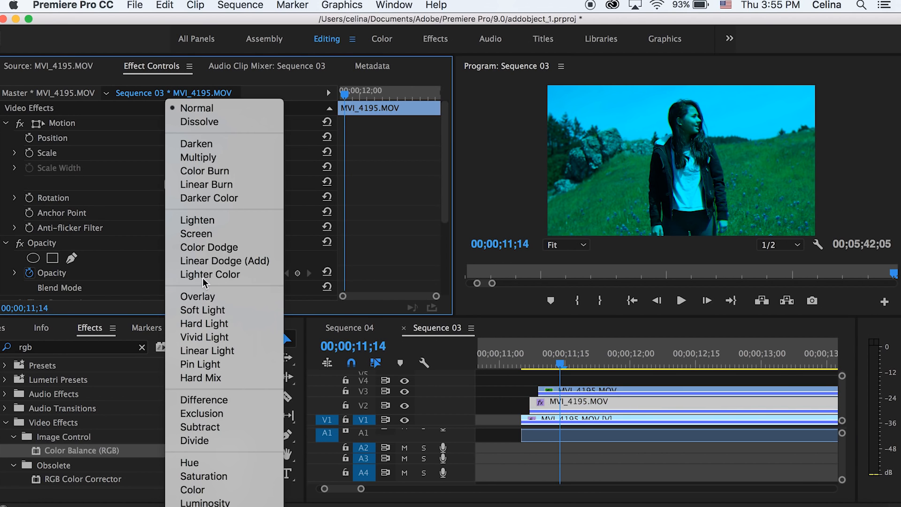
left_click(224, 261)
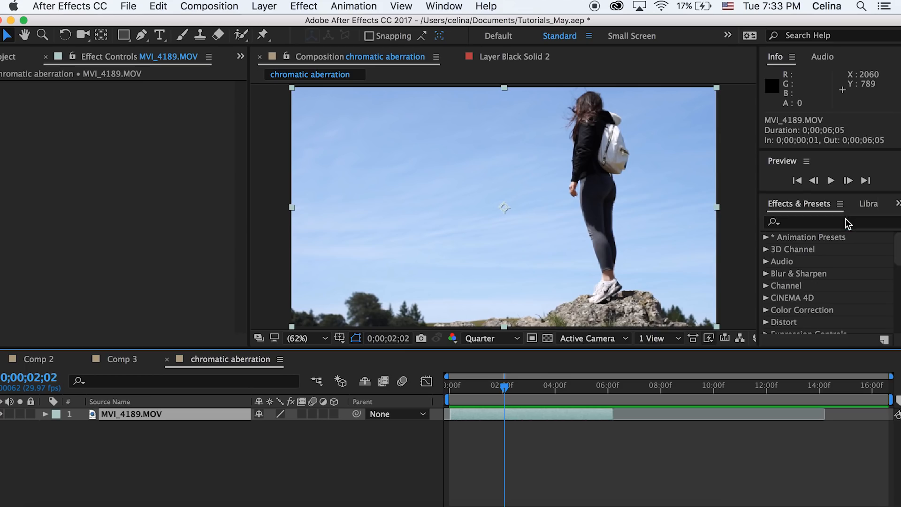
Search Effects & Presets for 'se' and apply Set Channels to the MVI_4189 layer.
type("set c")
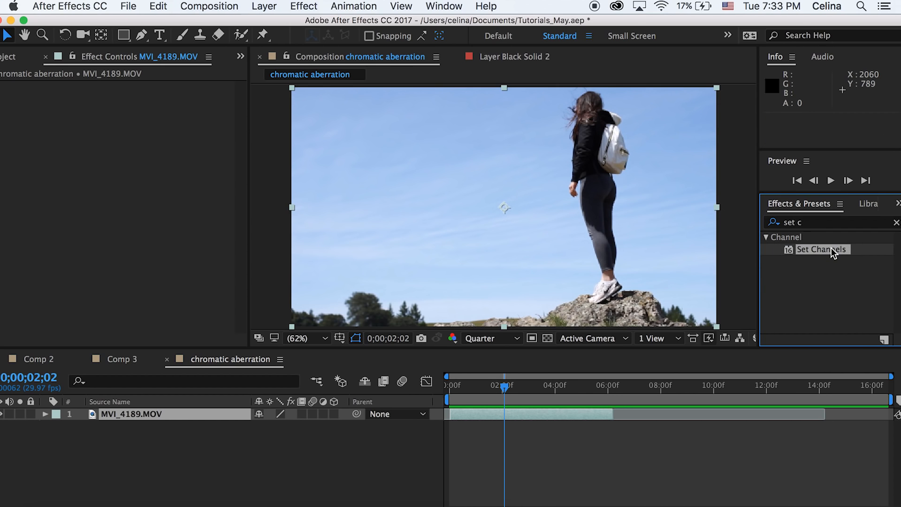
double_click(823, 250)
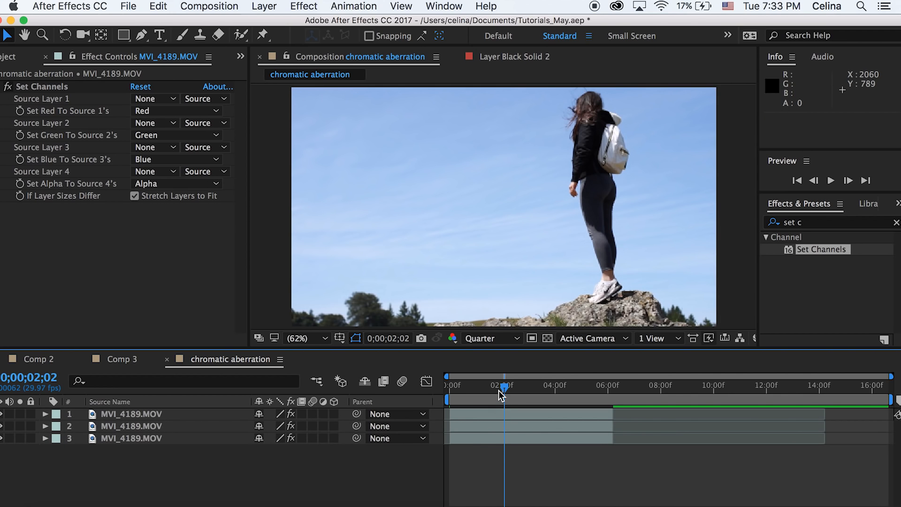
Shift the top MVI_4189 layer nine frames later than the others.
left_click_drag(503, 399, 463, 400)
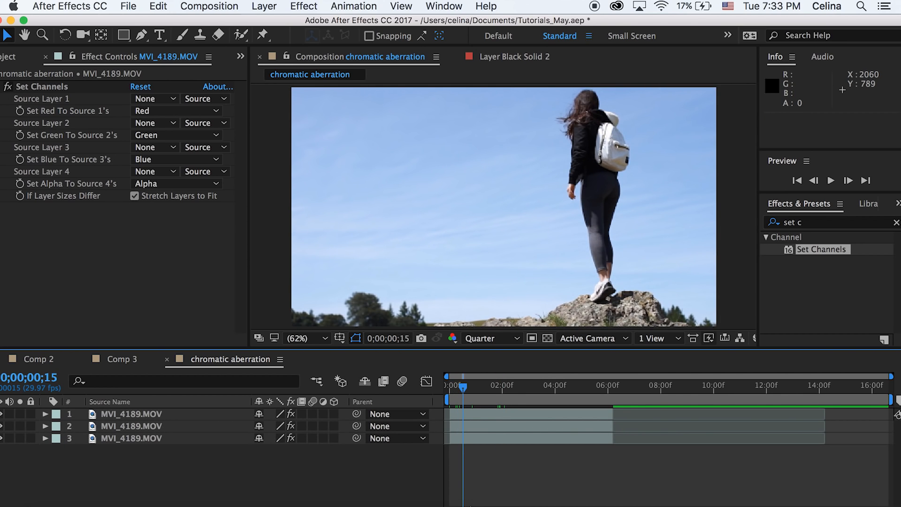
left_click(131, 439)
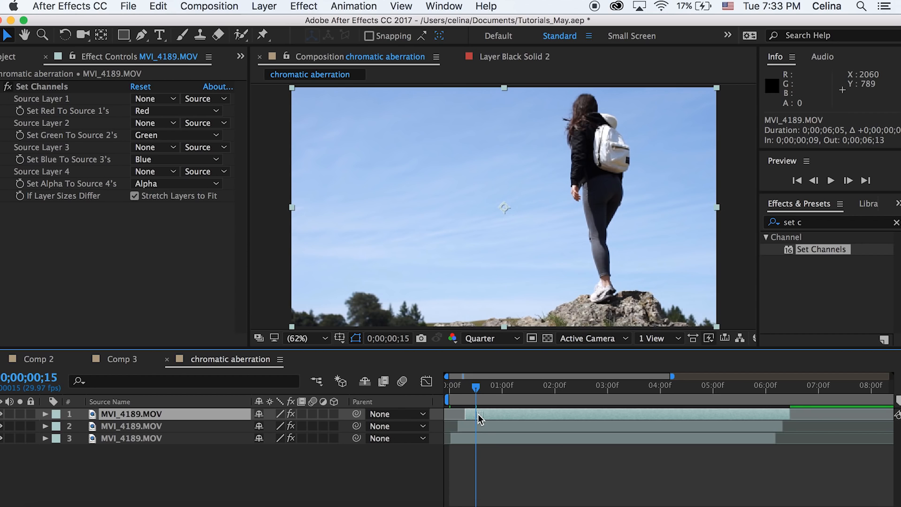
left_click_drag(477, 390, 460, 390)
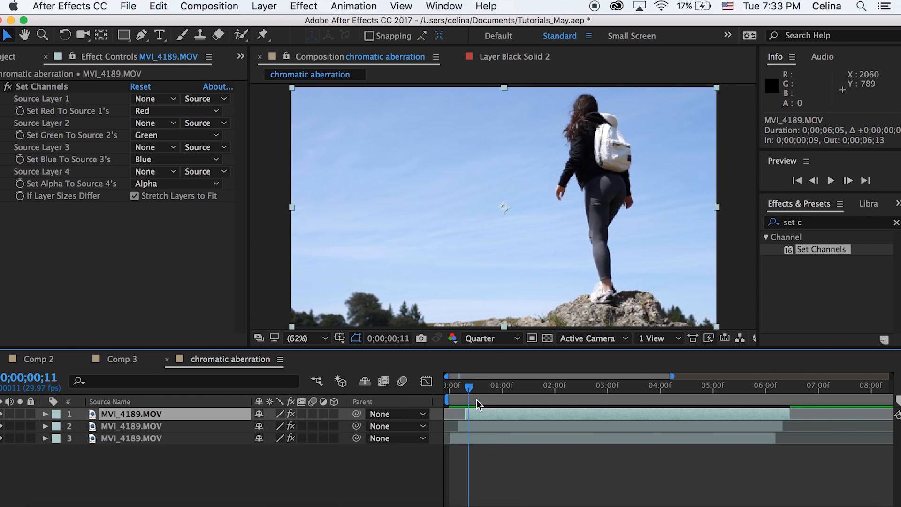
Turn off the red and green channels in a layer's Set Channels, leaving blue only.
left_click(174, 110)
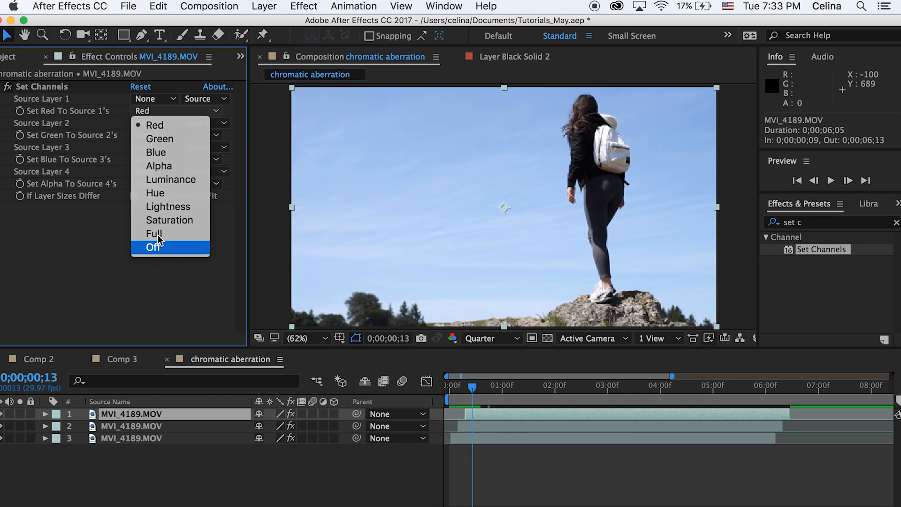
left_click(153, 247)
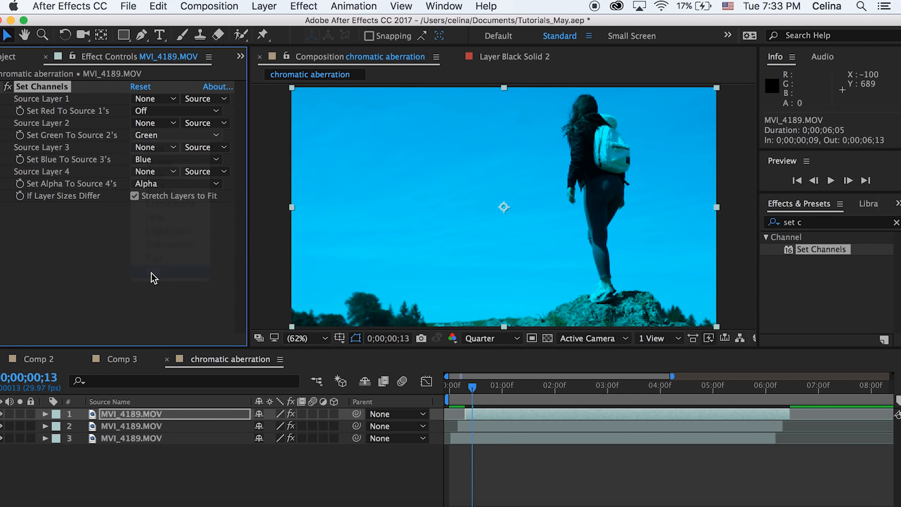
left_click(176, 111)
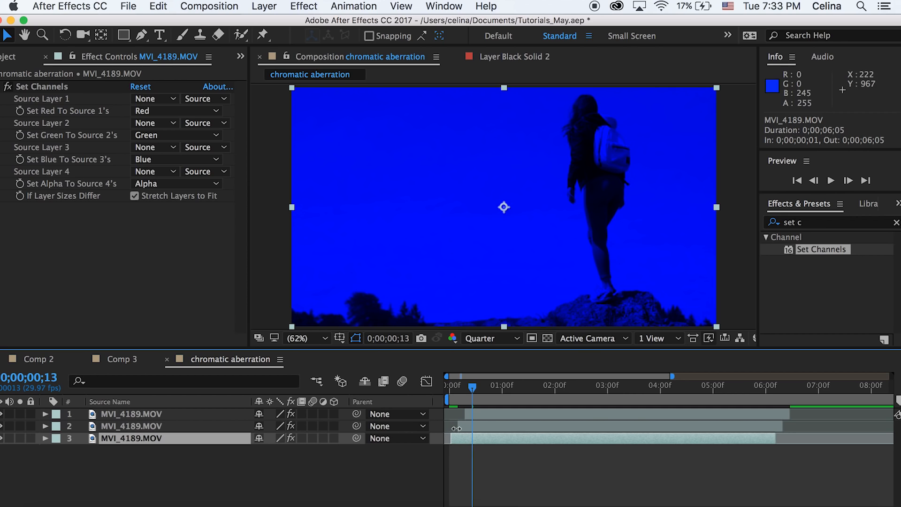
left_click(176, 136)
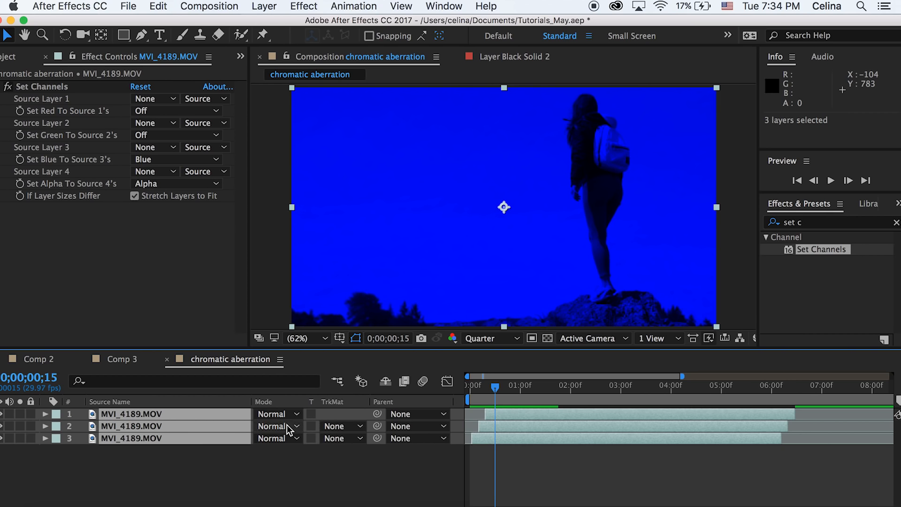
Set all three MVI_4189 layers to Screen blend mode.
left_click(275, 427)
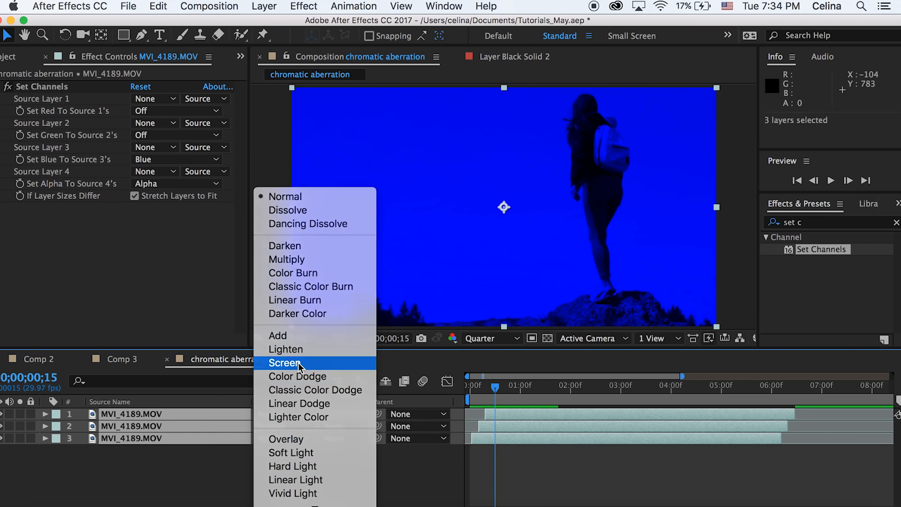
left_click(284, 363)
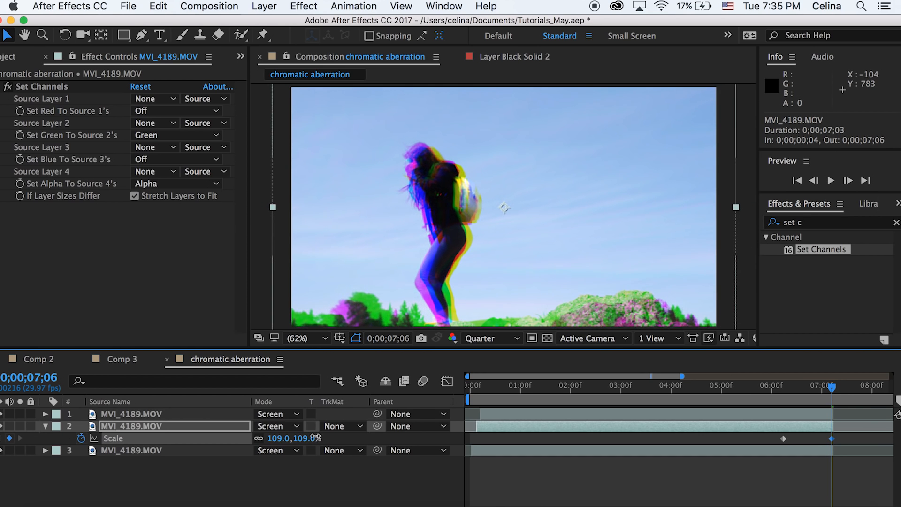
Scrub the timeline to about four seconds to review the faint colour fringing.
left_click_drag(833, 387, 777, 387)
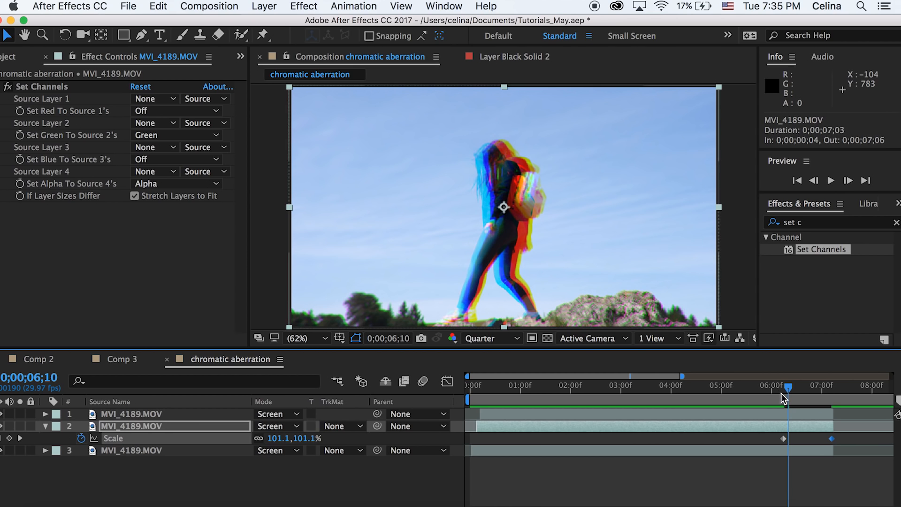
left_click_drag(778, 384, 755, 384)
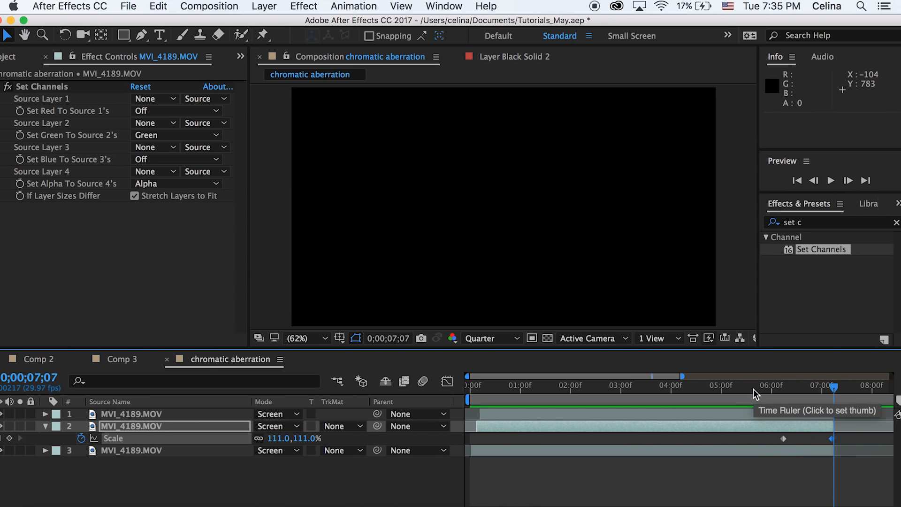
left_click(679, 385)
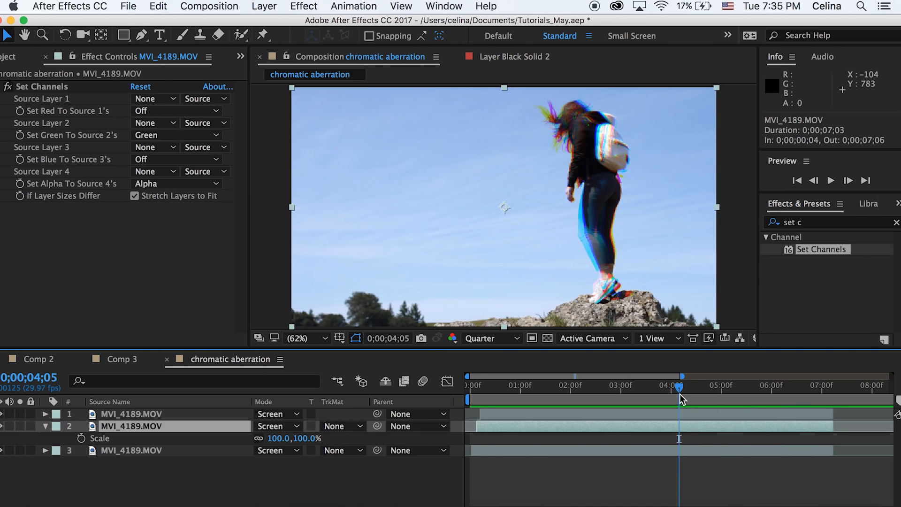